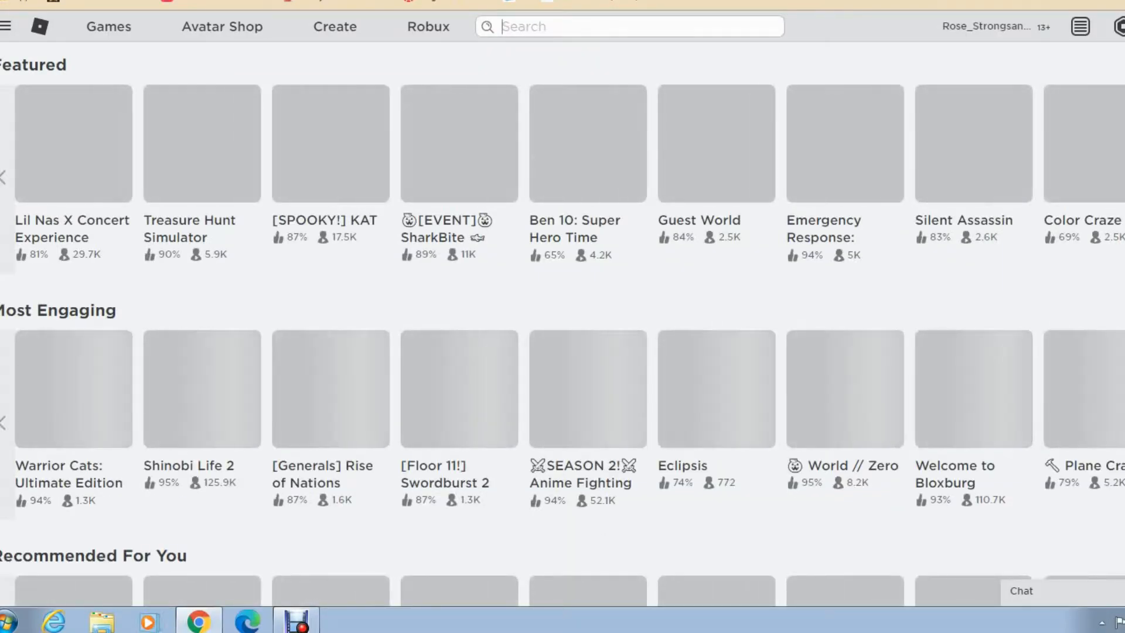
Search the Roblox games for 'star stable' to list Star Stable [BETA] and other horse games
{"action": "type", "text": "Star stab"}
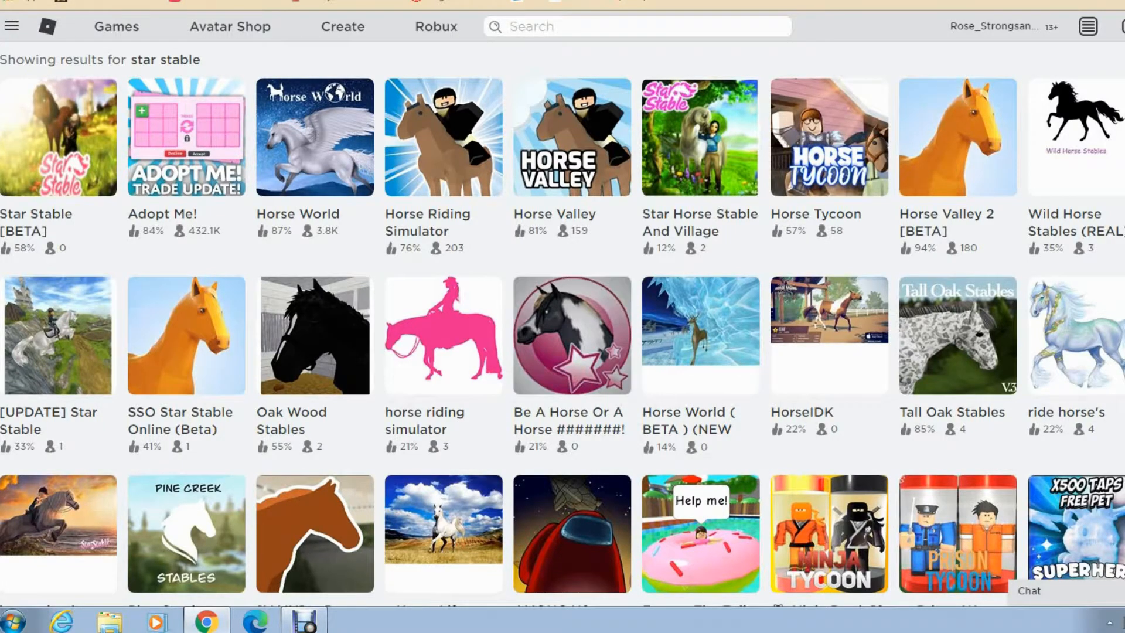
Play Star Horse Stable And Village from its page, letting the browser hand off to the Roblox client
{"action": "left_click", "coordinate": [699, 137]}
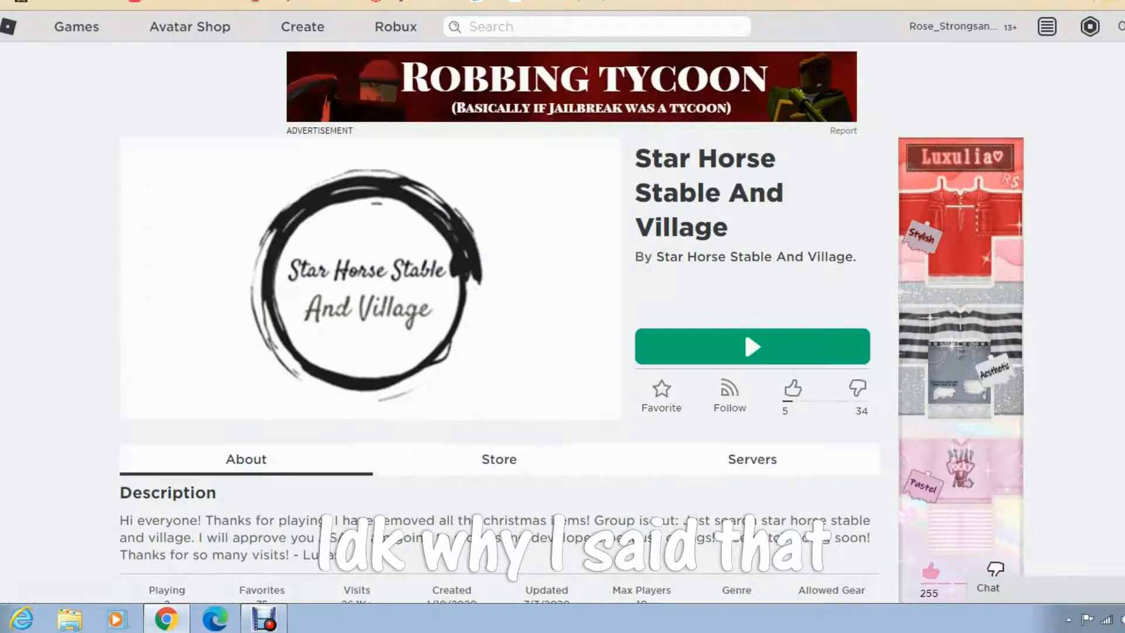
{"action": "left_click", "coordinate": [751, 347]}
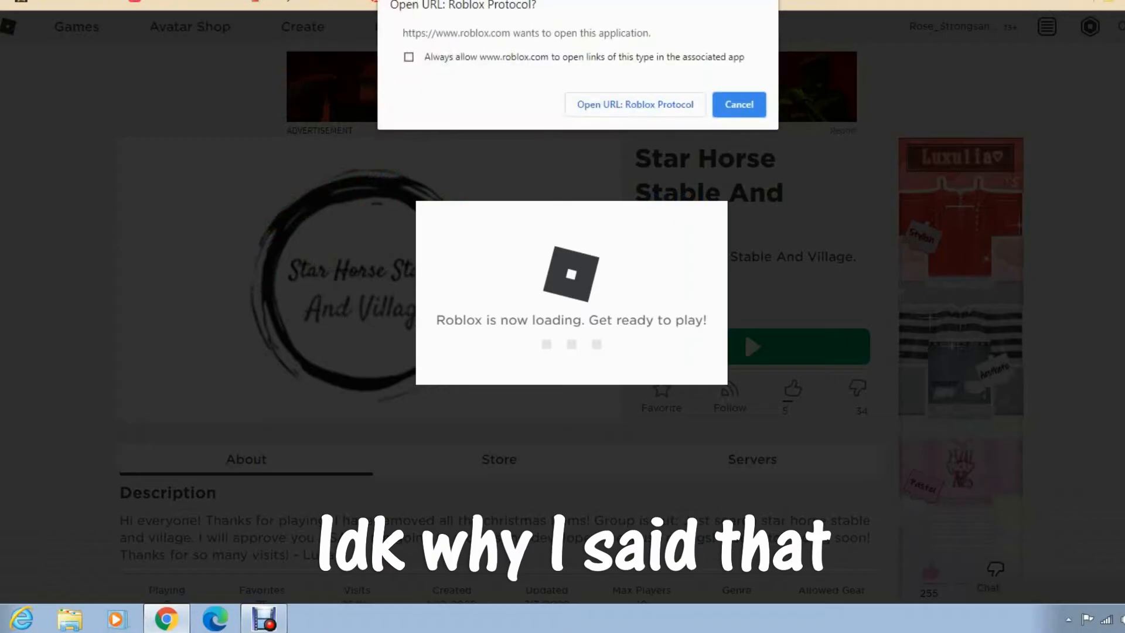
{"action": "left_click", "coordinate": [634, 105]}
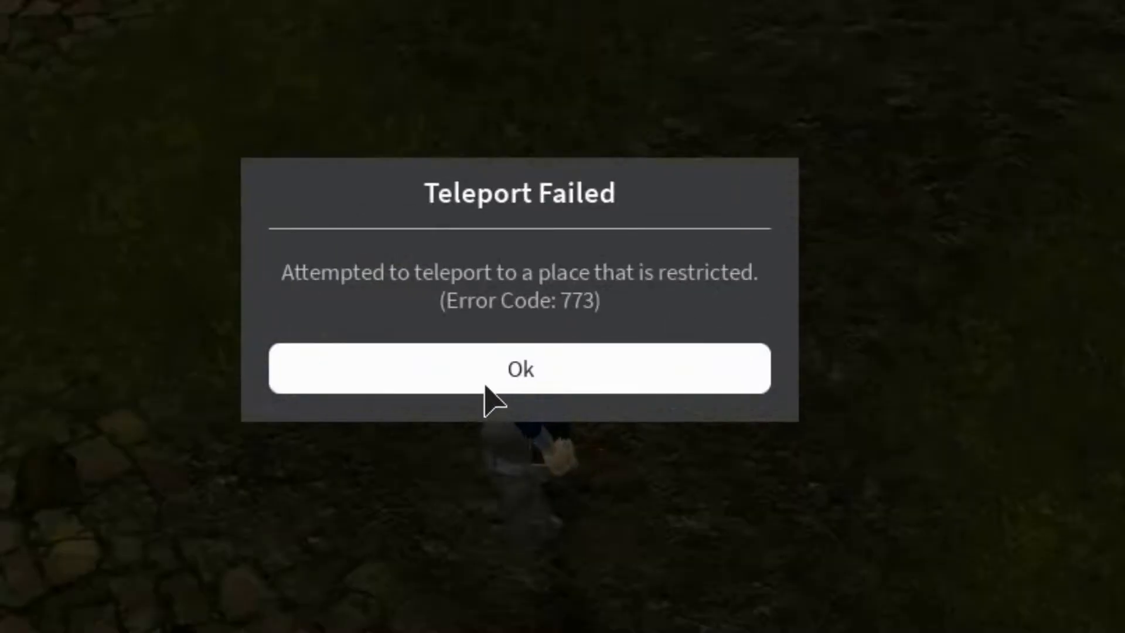
Dismiss the Teleport Failed (code 773) message so the avatar stands in the stable world
{"action": "left_click", "coordinate": [520, 368]}
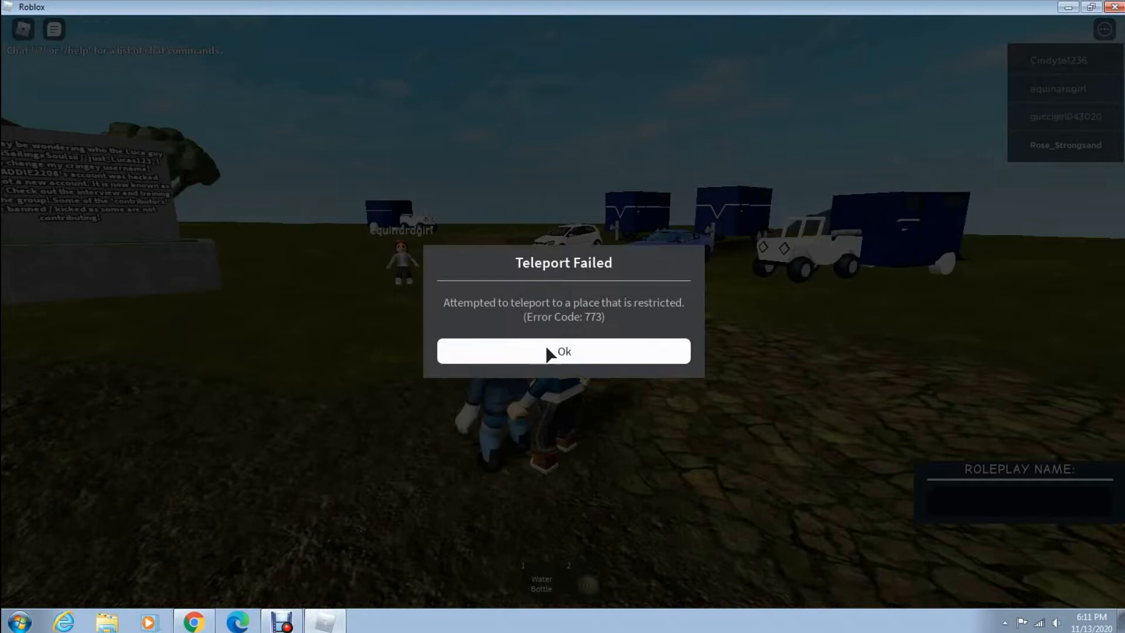
{"action": "left_click", "coordinate": [564, 351]}
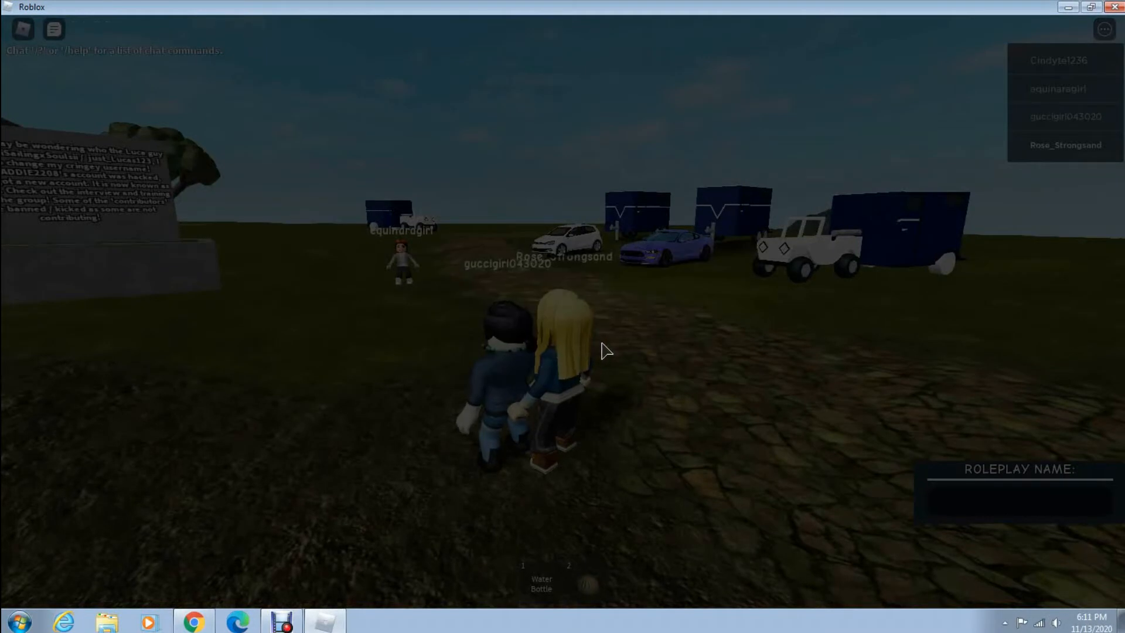
{"action": "mouse_move", "coordinate": [760, 433]}
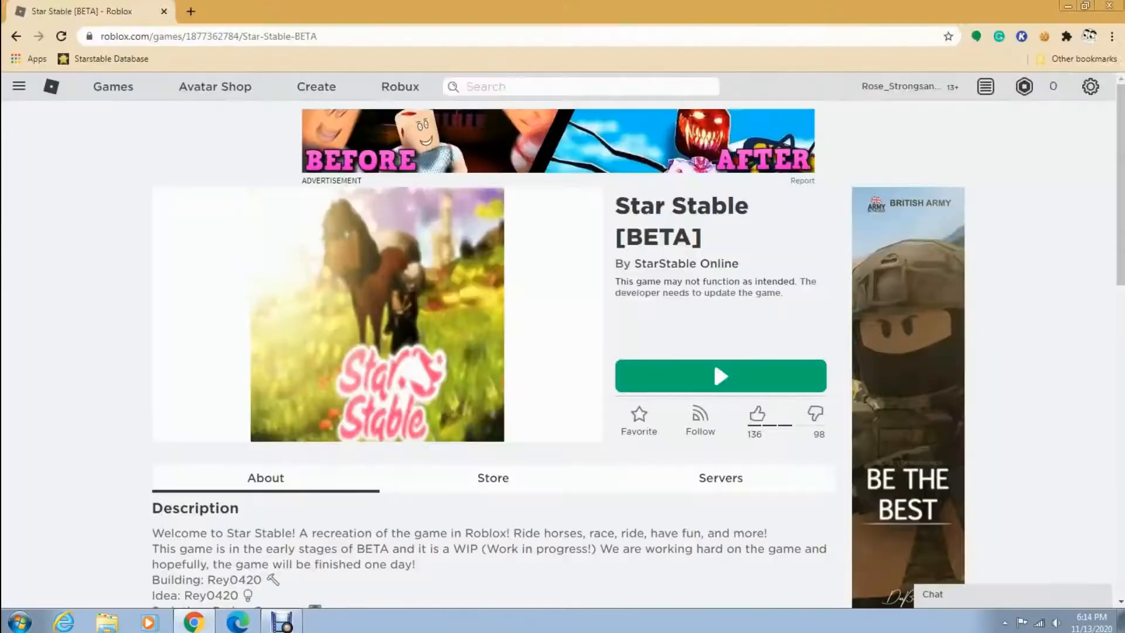
Play Star Stable [BETA] and spawn onto the pad near the fountain
{"action": "left_click", "coordinate": [719, 377]}
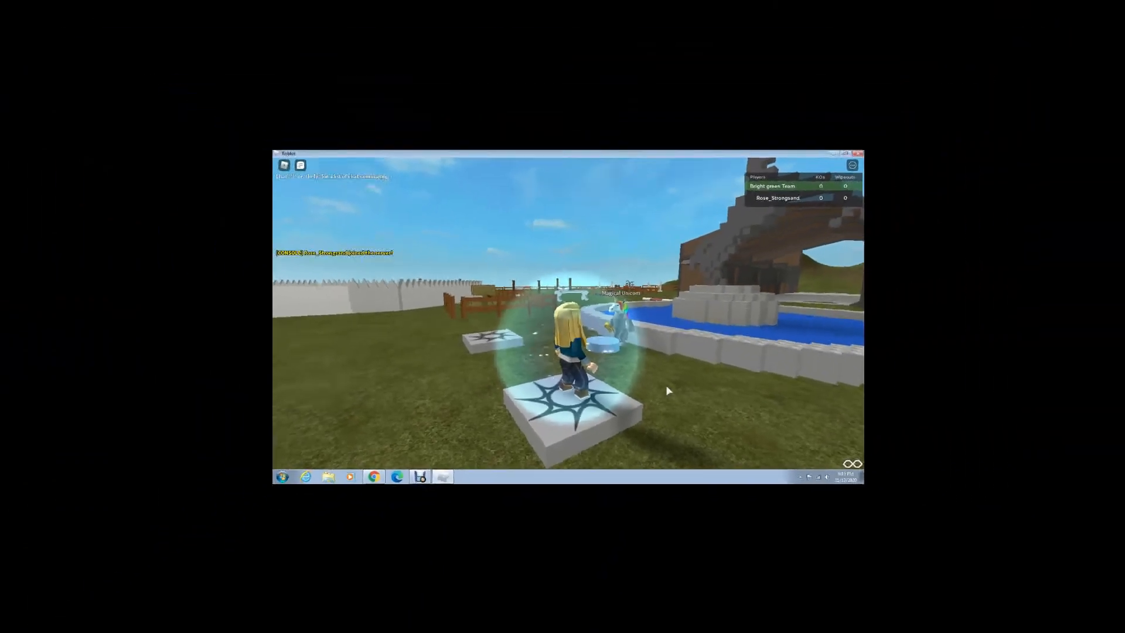
Interact with the Star Stable [BETA] world before leaving for the search results
{"action": "left_click", "coordinate": [845, 153]}
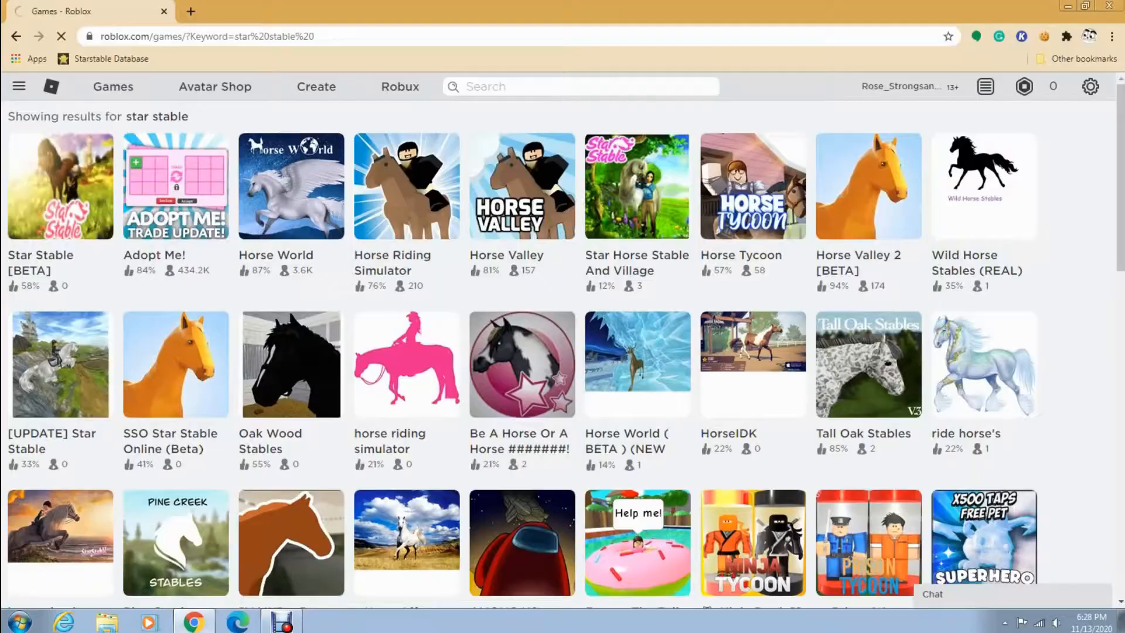
Visit Be A Horse Or A Horse briefly, then land on the SSO Star Stable Online (Beta) page
{"action": "left_click", "coordinate": [521, 365]}
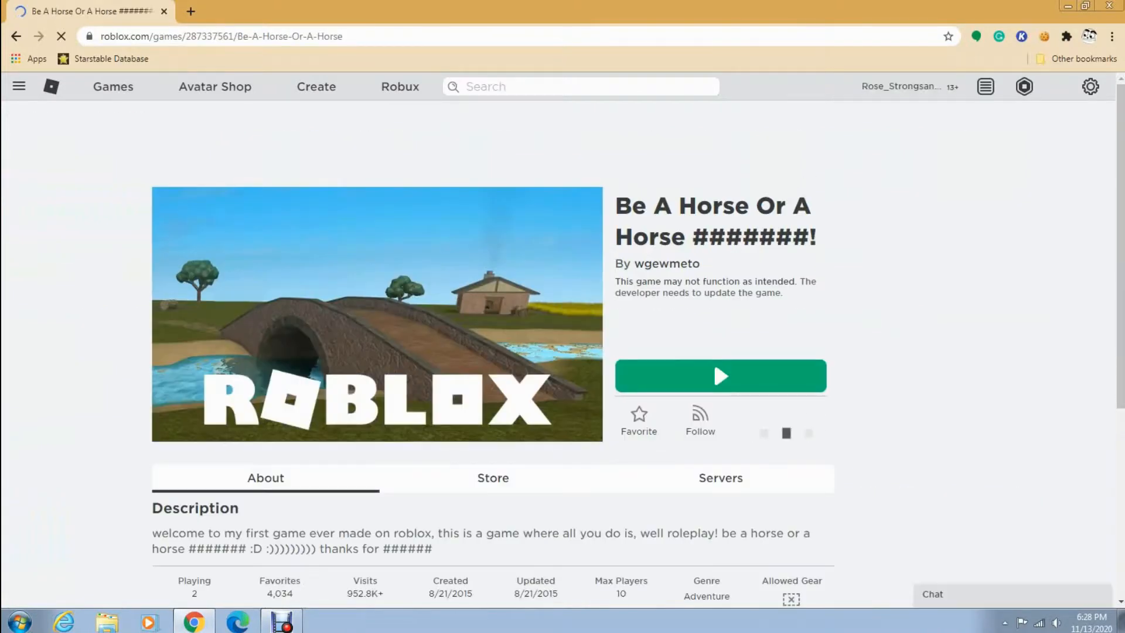
{"action": "left_click", "coordinate": [719, 376]}
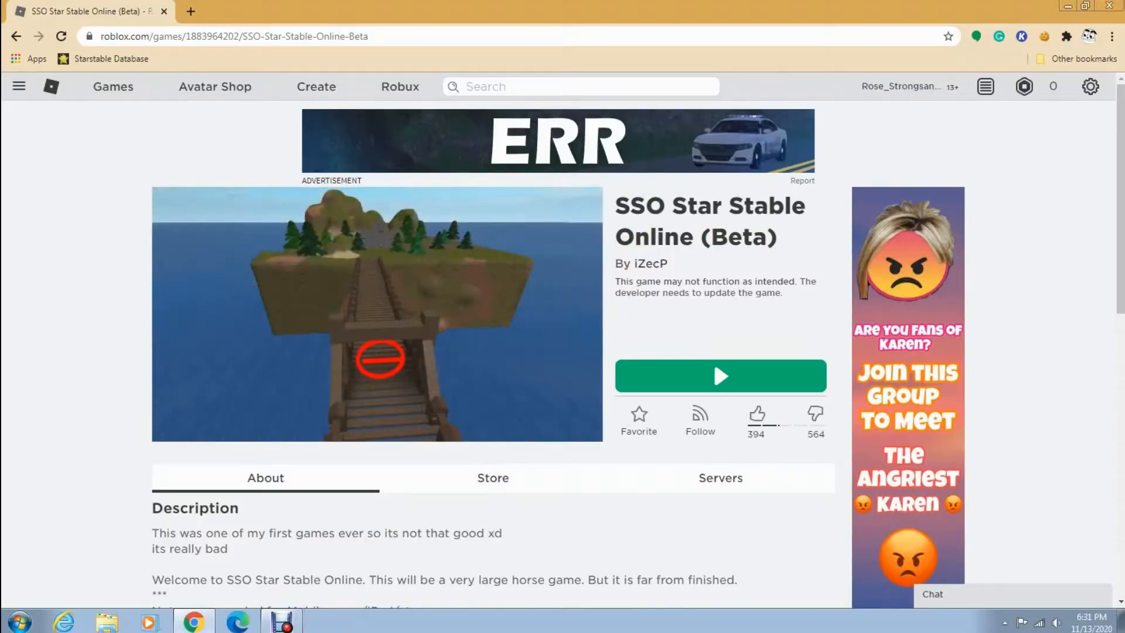
Play SSO Star Stable Online via the Roblox client, which loads Escape The Donut Obby by iZecP
{"action": "left_click", "coordinate": [719, 376]}
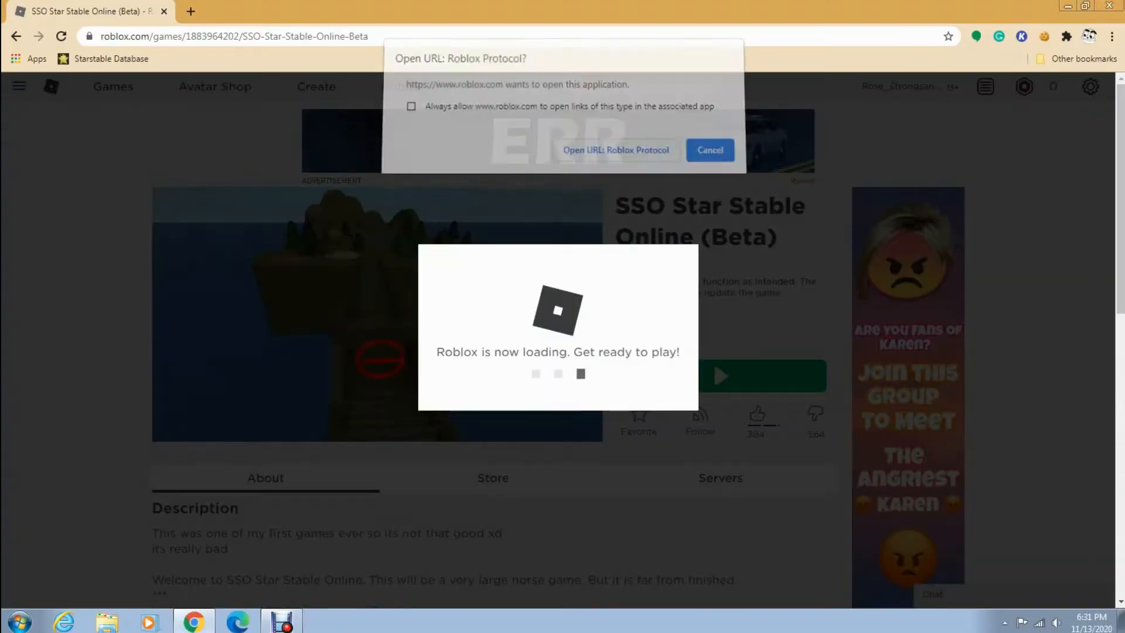
{"action": "left_click", "coordinate": [615, 150]}
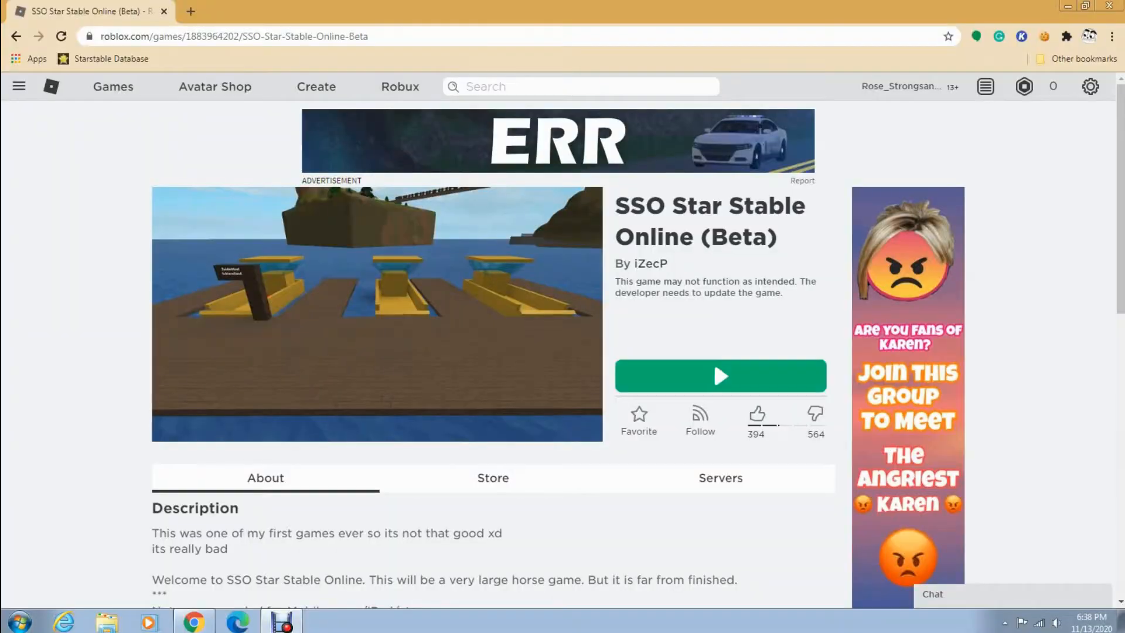
{"action": "left_click", "coordinate": [719, 377]}
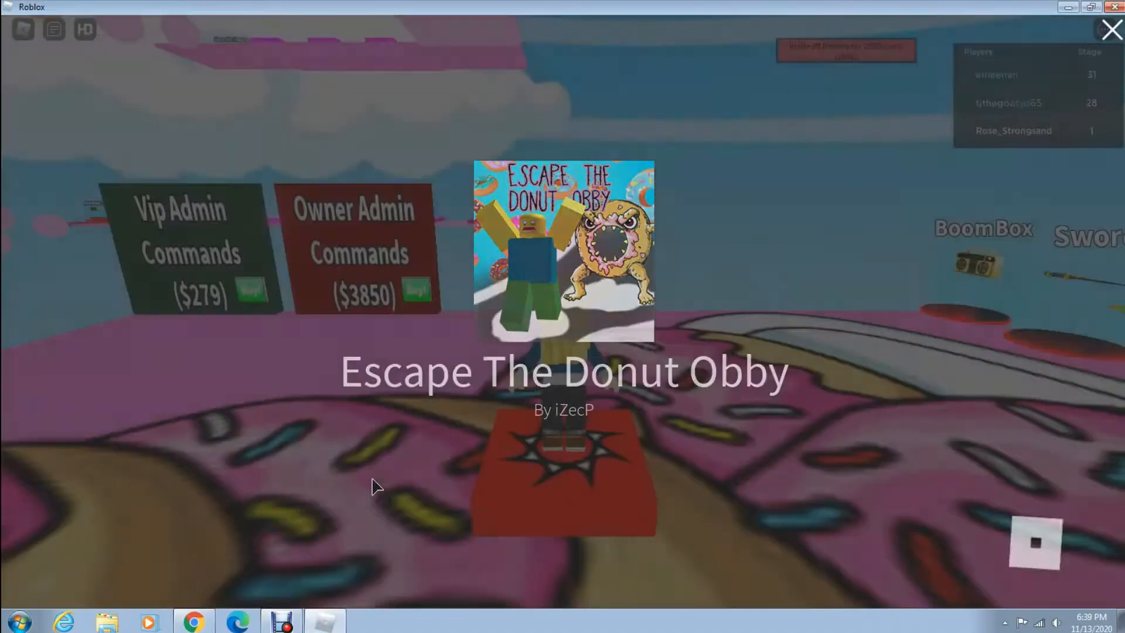